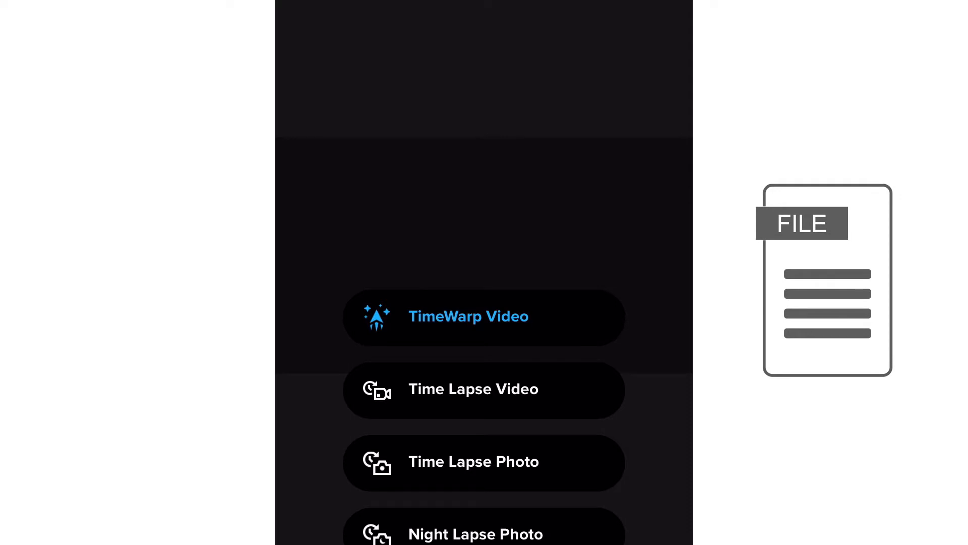
# Select TimeWarp Video from the mode list (4K, 30x, wide).
pyautogui.click(483, 316)
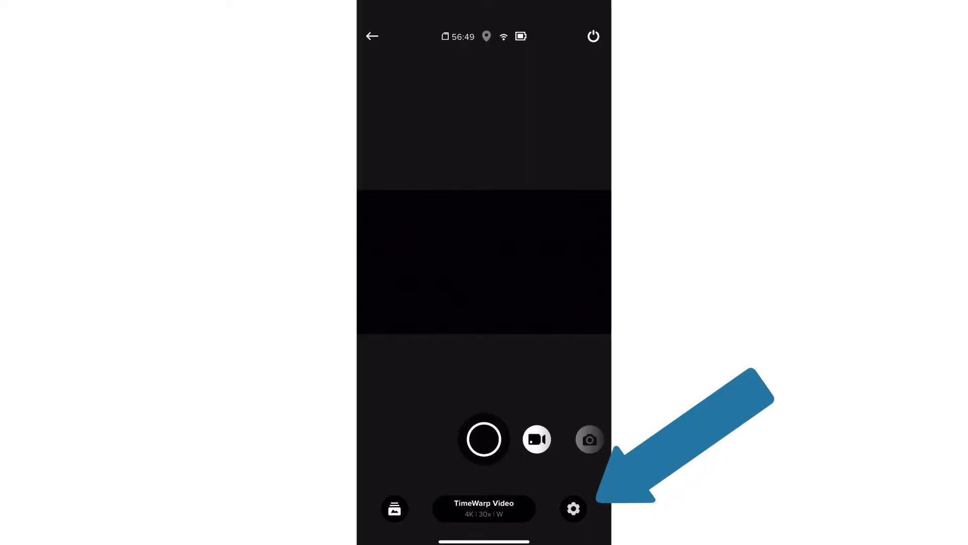
# Check TimeWarp Video's resolution options and keep 4K selected.
pyautogui.click(572, 508)
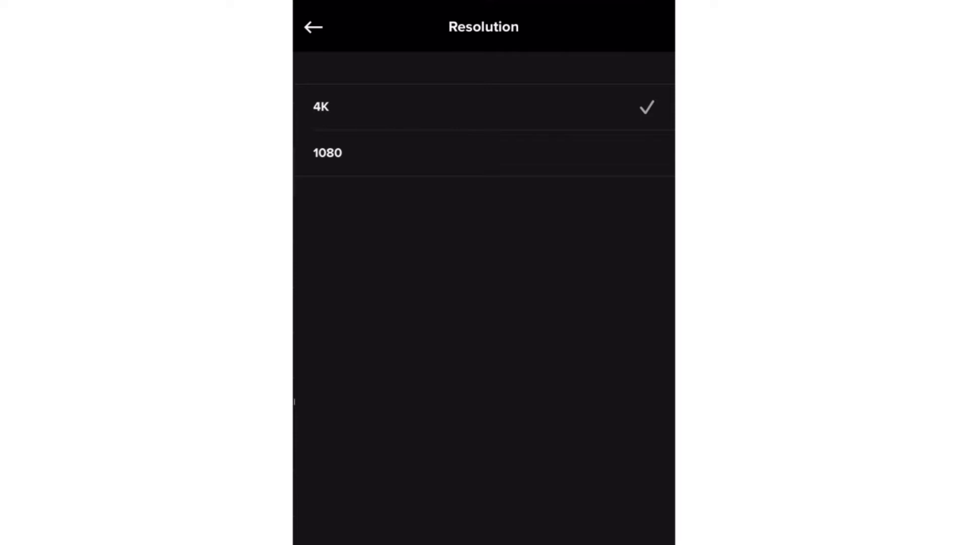
pyautogui.click(314, 27)
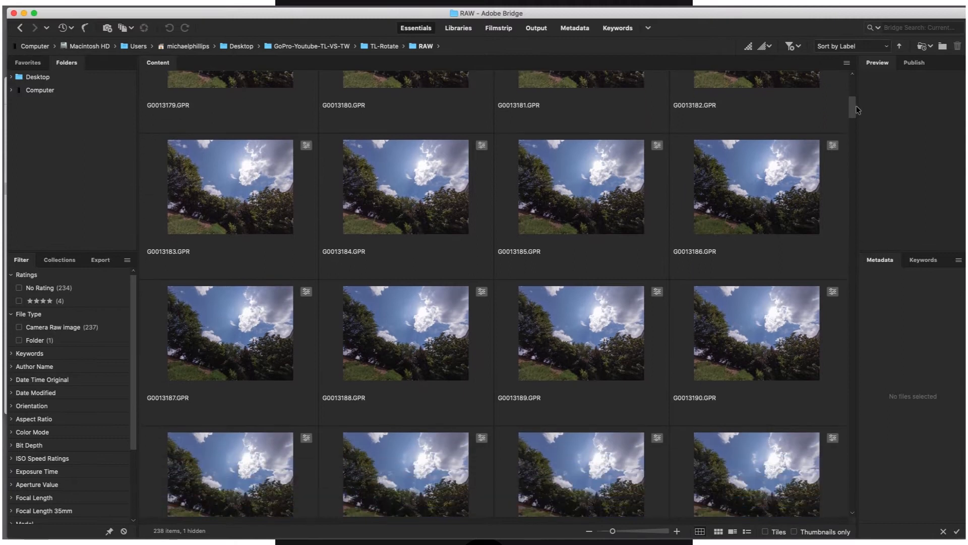
# Scroll down through the RAW folder's GPR frame thumbnails in the Content panel.
pyautogui.scroll(-3)
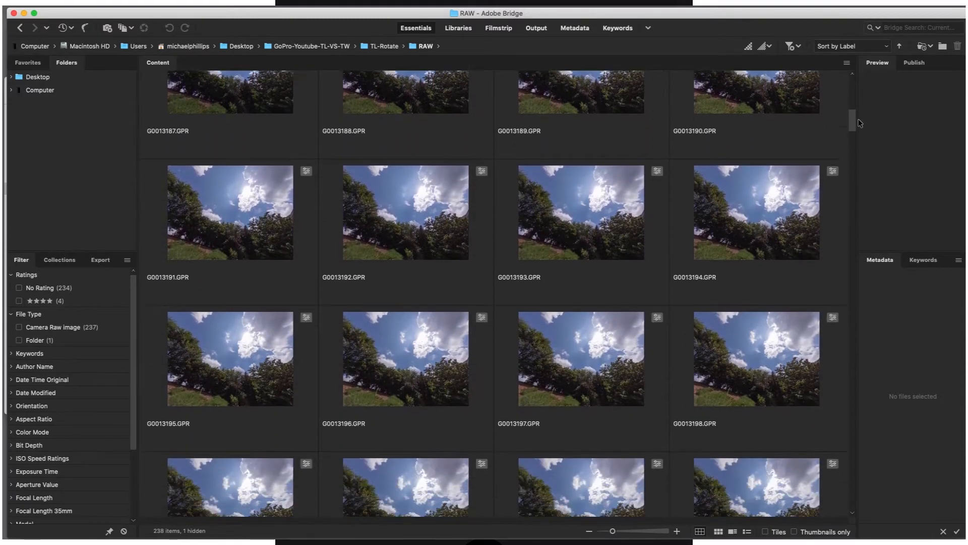
pyautogui.scroll(-3)
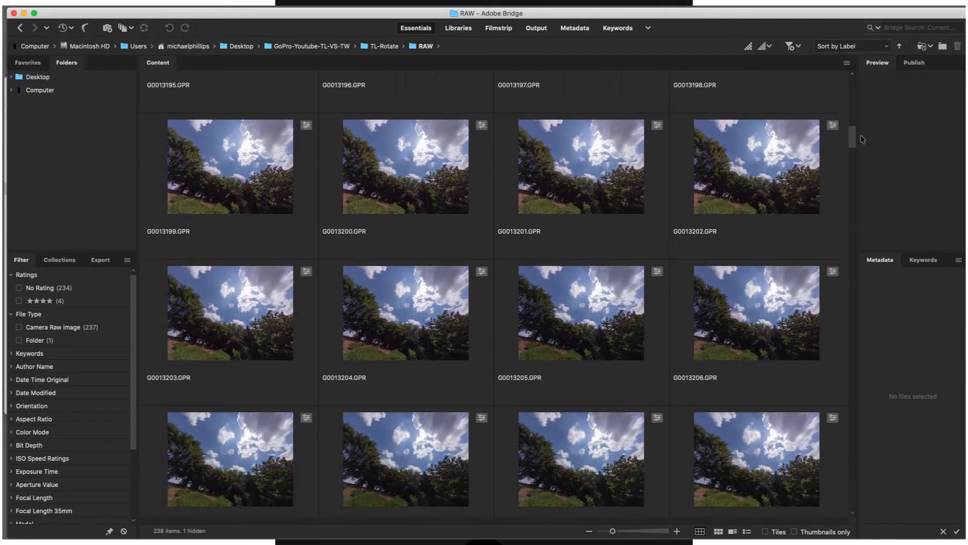
pyautogui.scroll(-3)
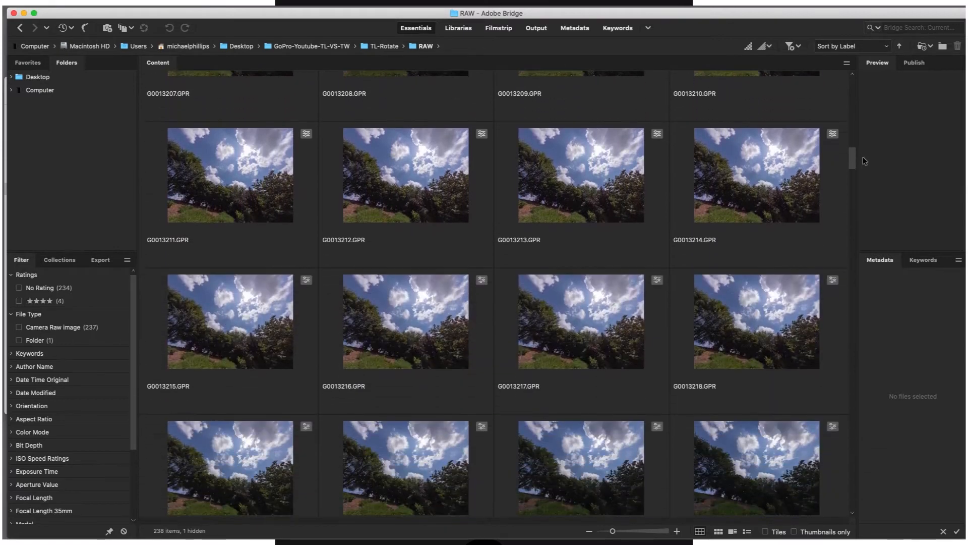
pyautogui.scroll(-3)
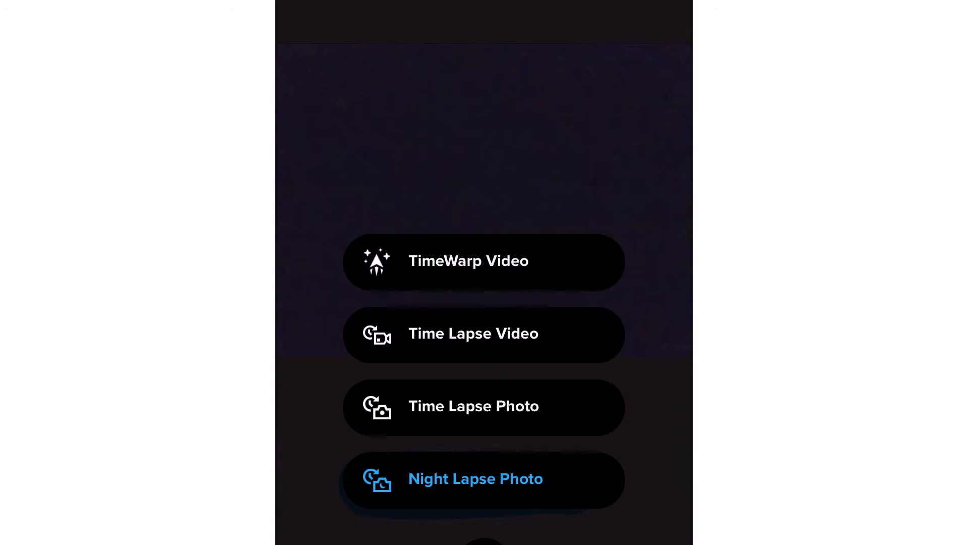
# Select Time Lapse Video from the mode picker (4K, 1s interval, wide).
pyautogui.click(483, 333)
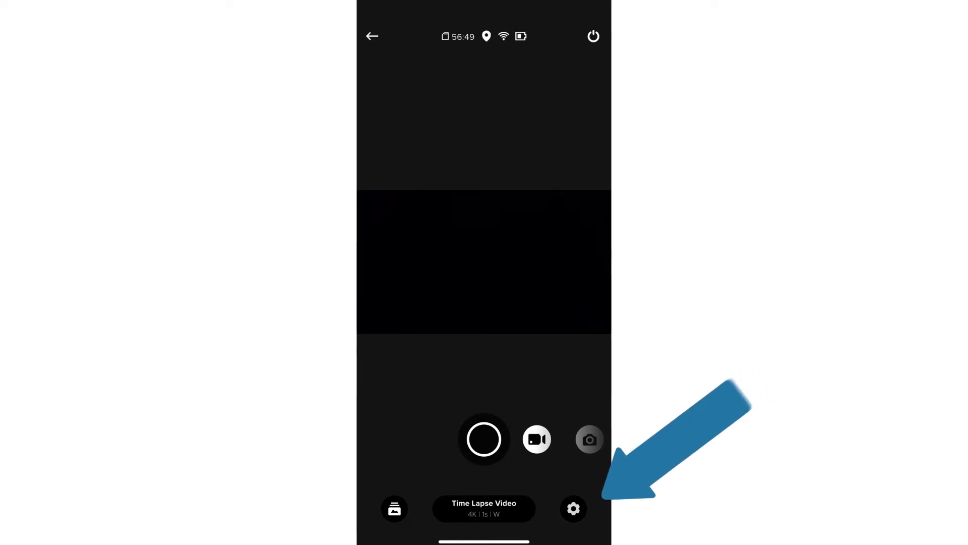
# Review Time Lapse Video's capture intervals in settings, keeping 5 Seconds checked.
pyautogui.click(572, 508)
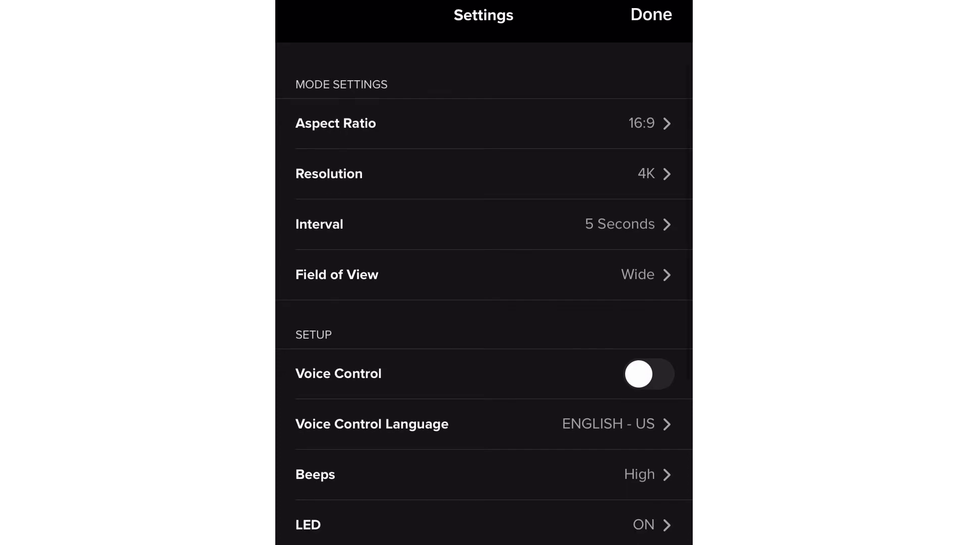
pyautogui.click(432, 224)
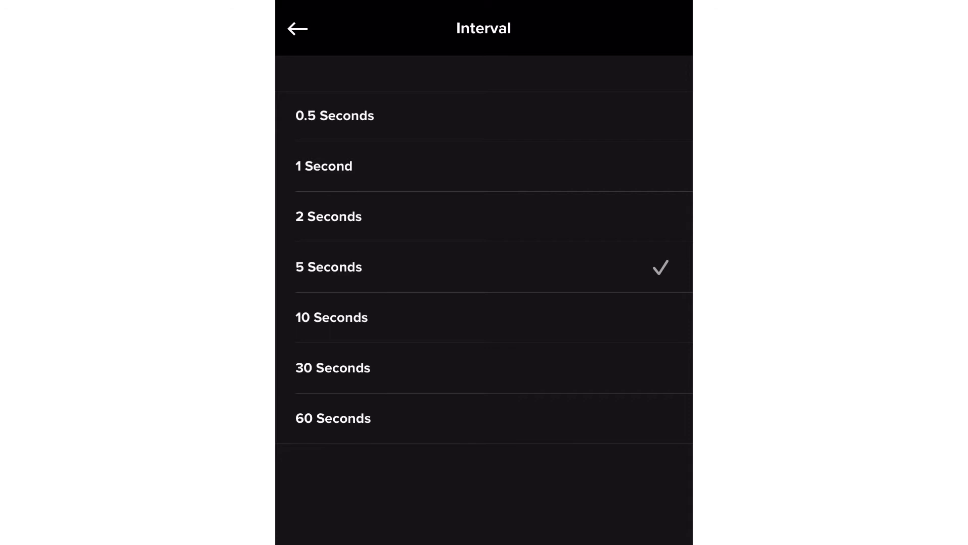
pyautogui.click(297, 28)
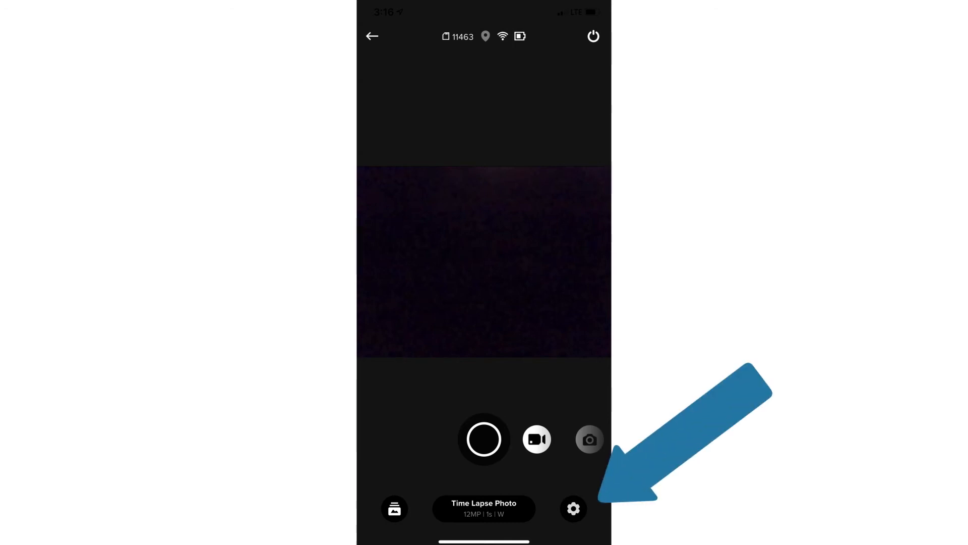
# Check Time Lapse Photo's megapixel options in settings, keeping 12MP Wide.
pyautogui.click(573, 509)
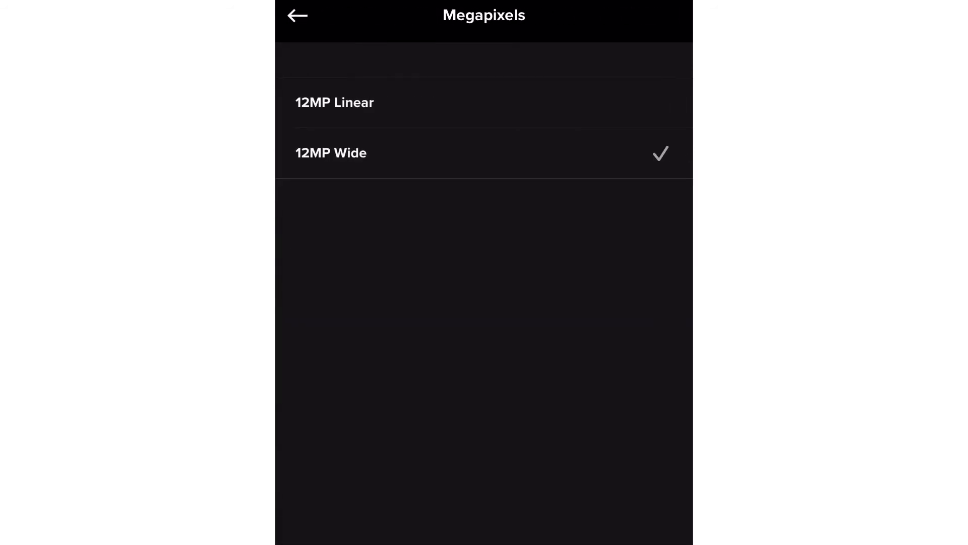
pyautogui.click(297, 14)
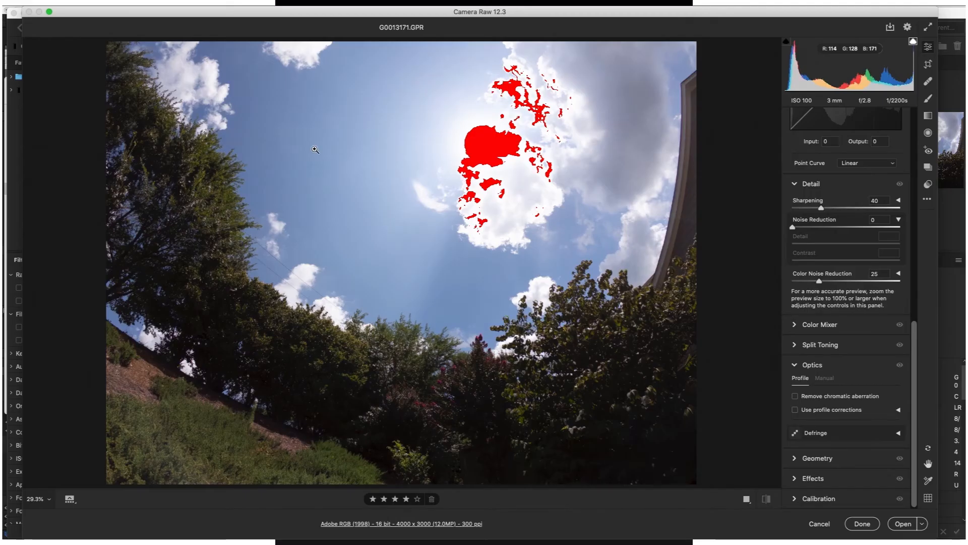
pyautogui.scroll(3)
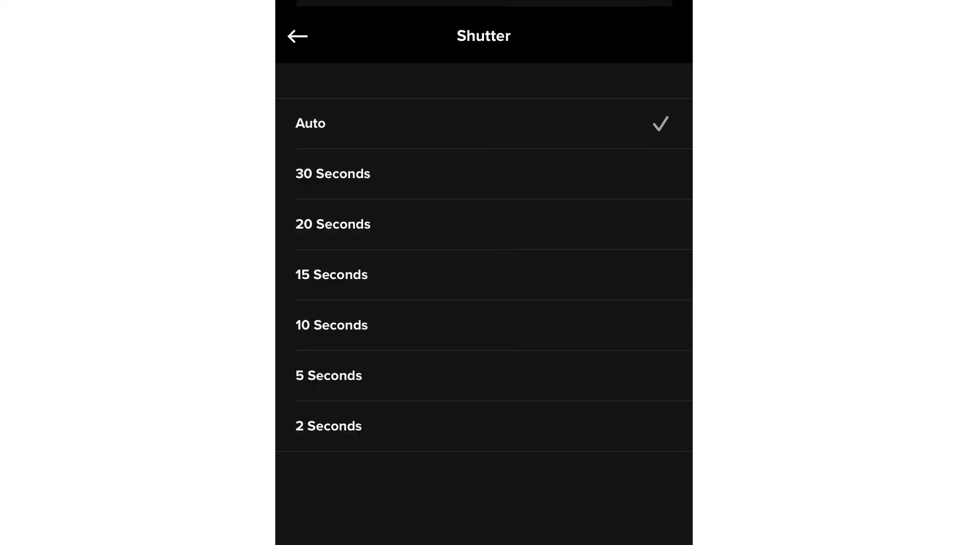
# Leave Shutter on Auto and view the night lapse interval choices, Auto selected.
pyautogui.click(297, 35)
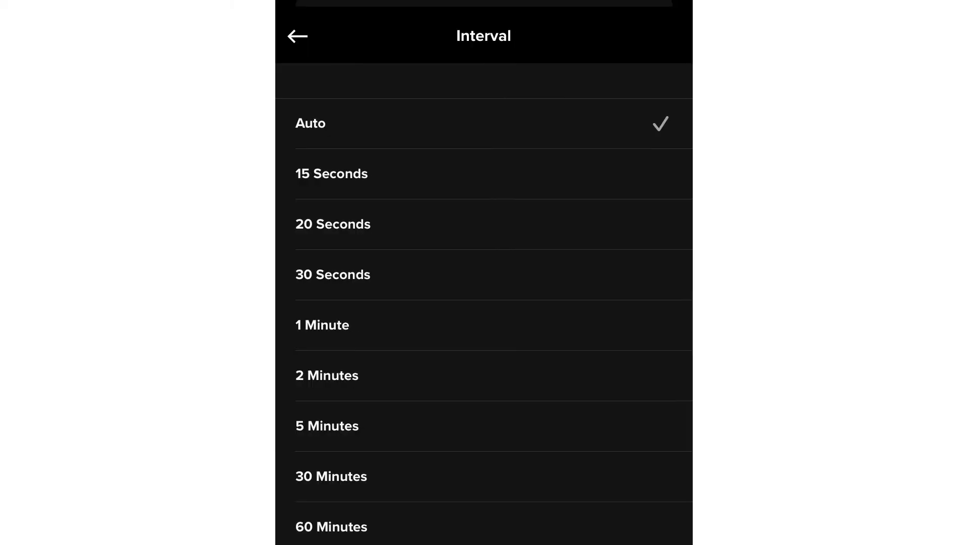